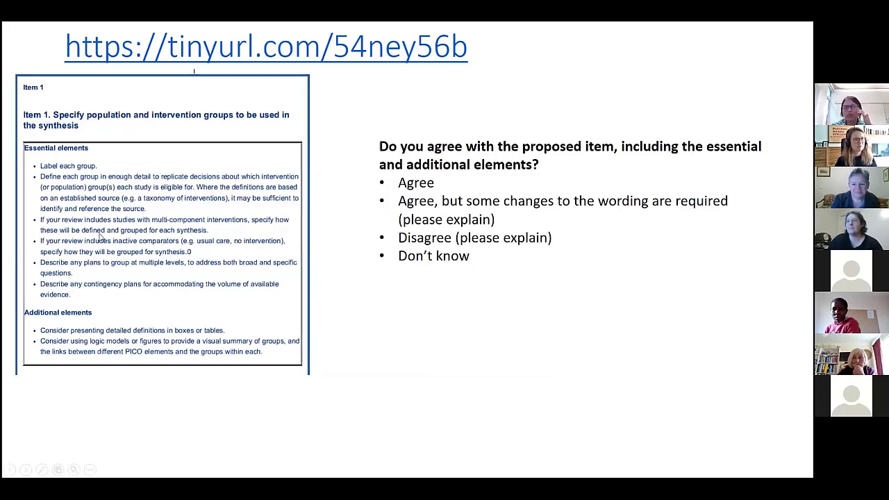
mouse_move(259, 275)
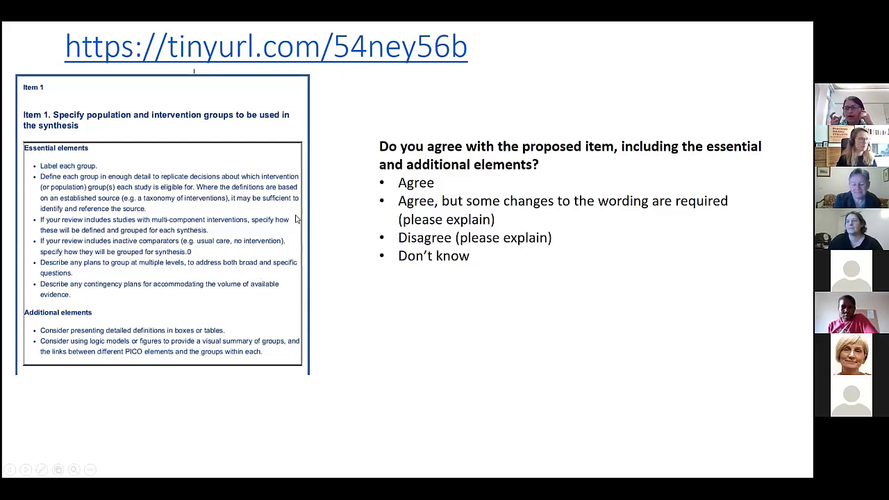
mouse_move(374, 188)
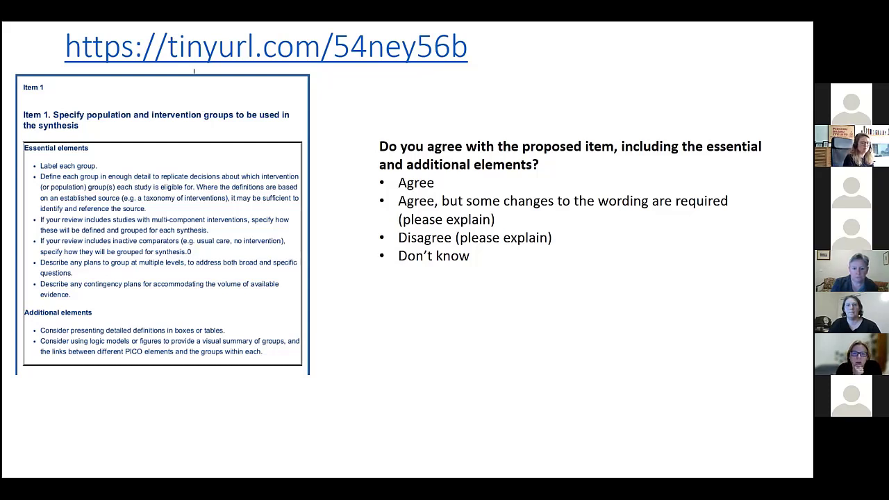
mouse_move(245, 294)
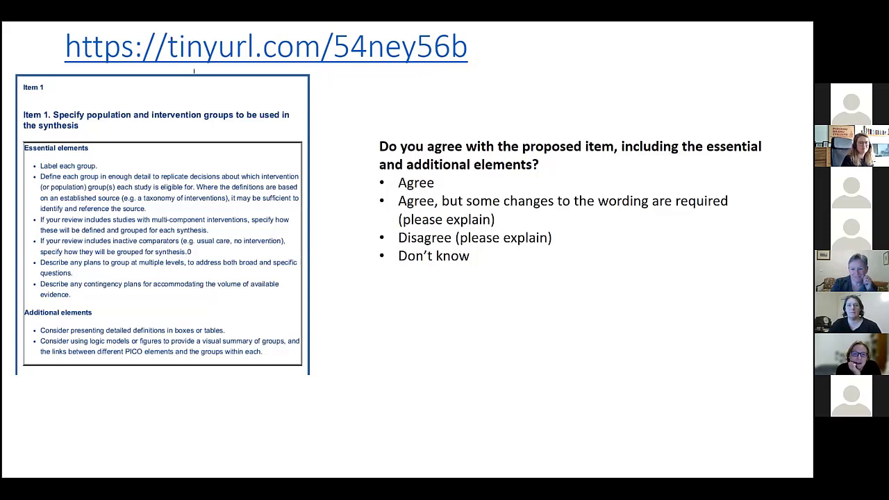
mouse_move(388, 328)
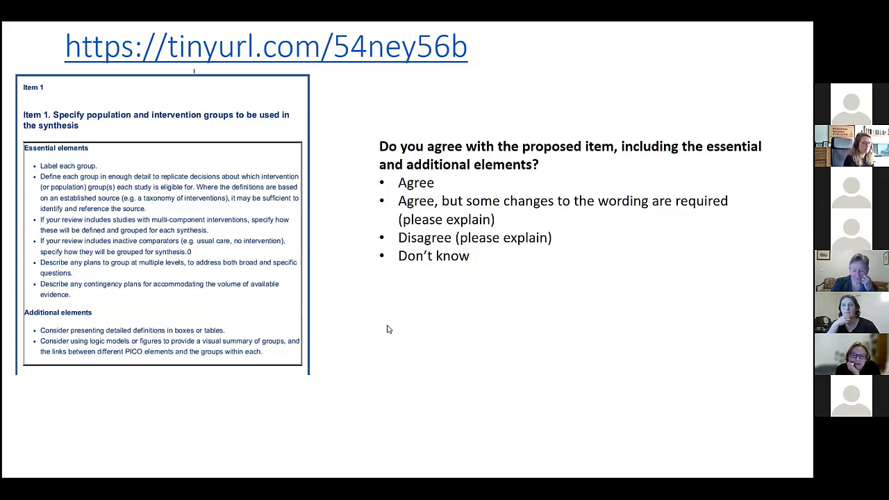
mouse_move(386, 330)
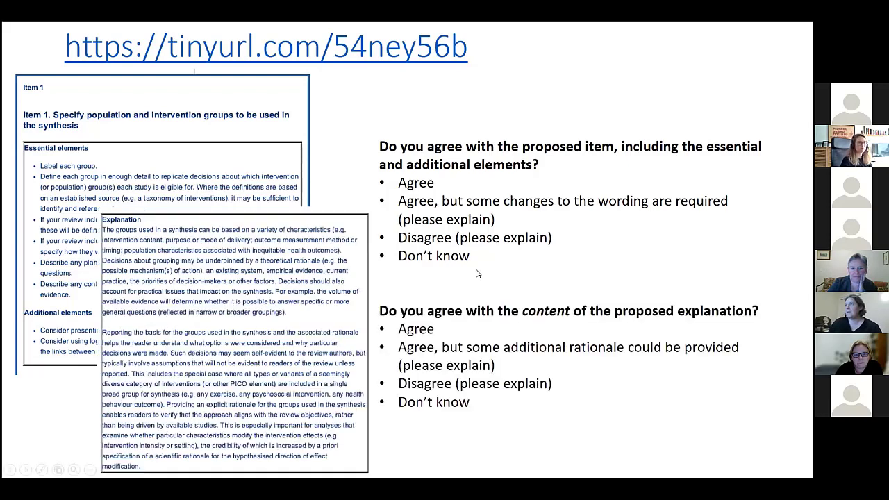
Step: Advance the shared slides to the 'Feedback invited until 31 May 2022' TaskExchange slide
key(right)
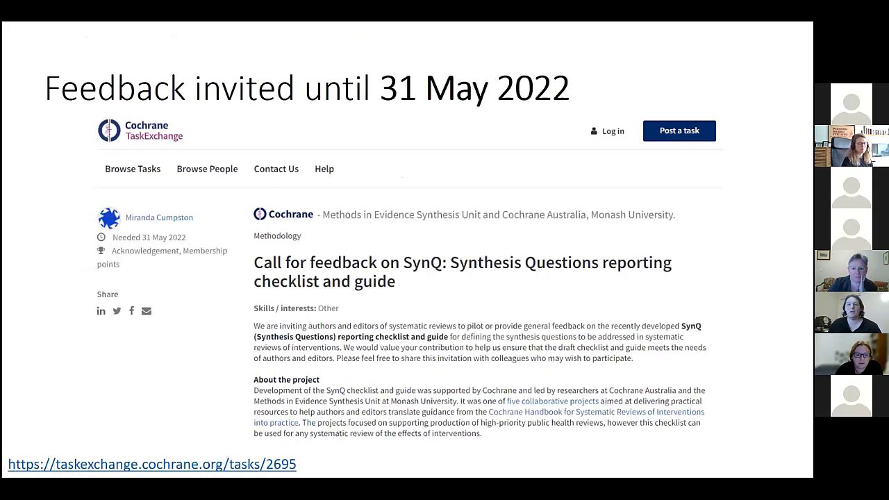